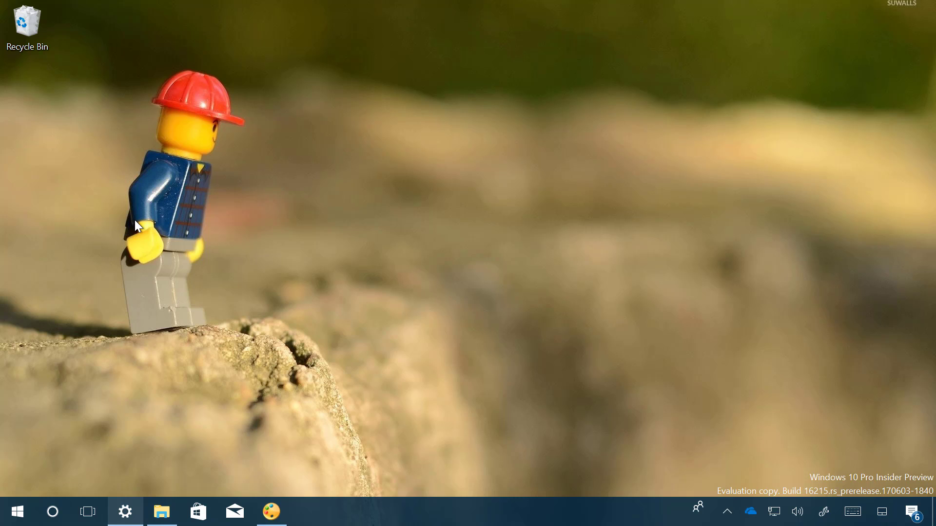
mouse_move(125, 514)
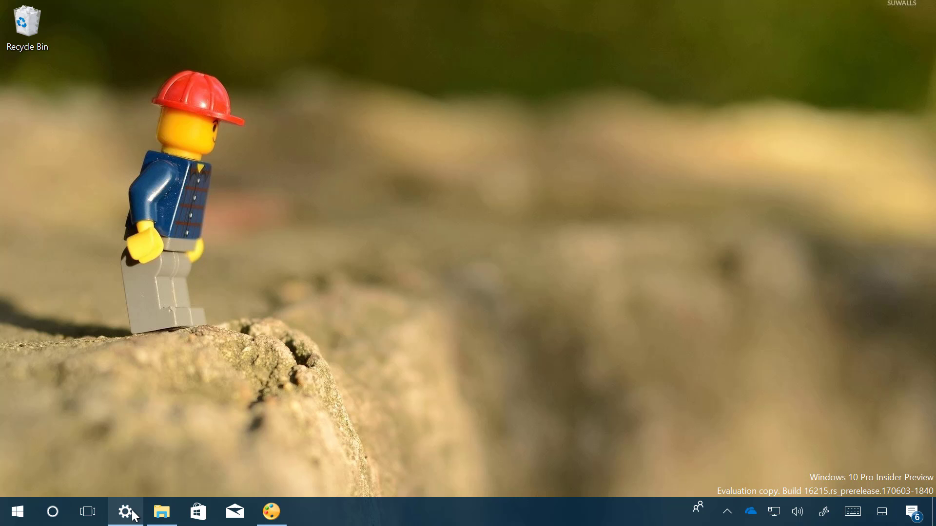
- Go to Apps & features in Windows Settings and expand the Microsoft Edge entry
click(126, 512)
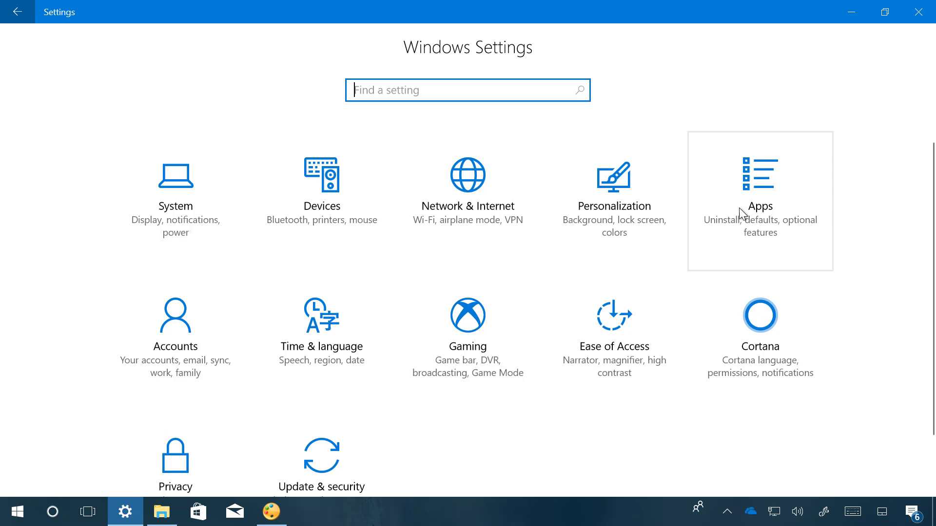
click(759, 179)
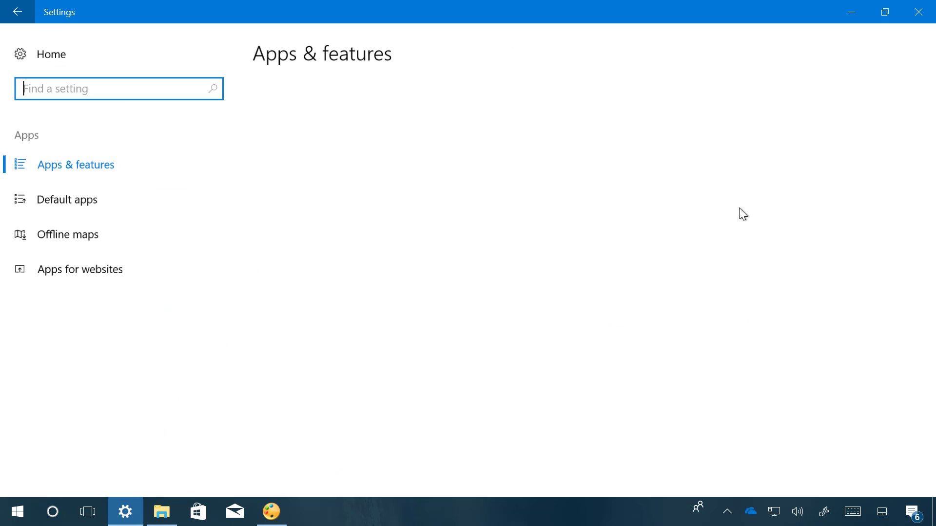
click(73, 164)
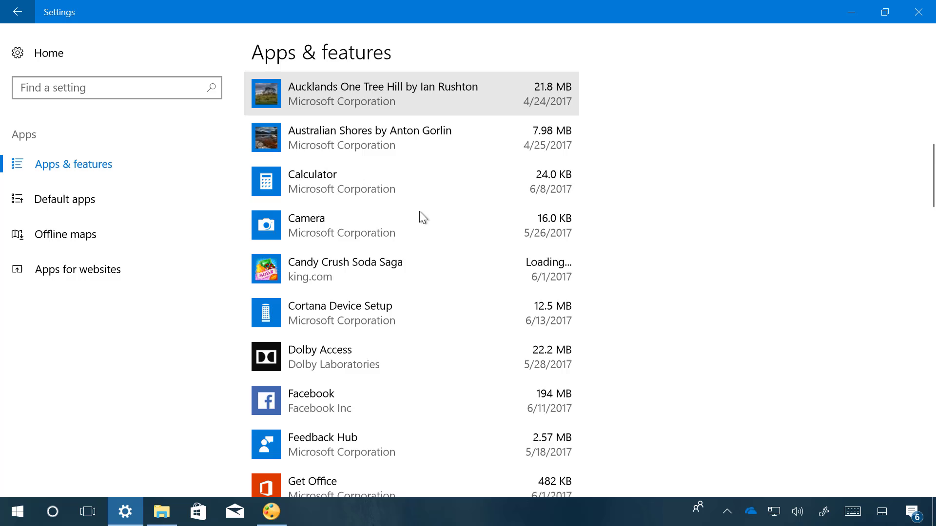
scroll(down, 3)
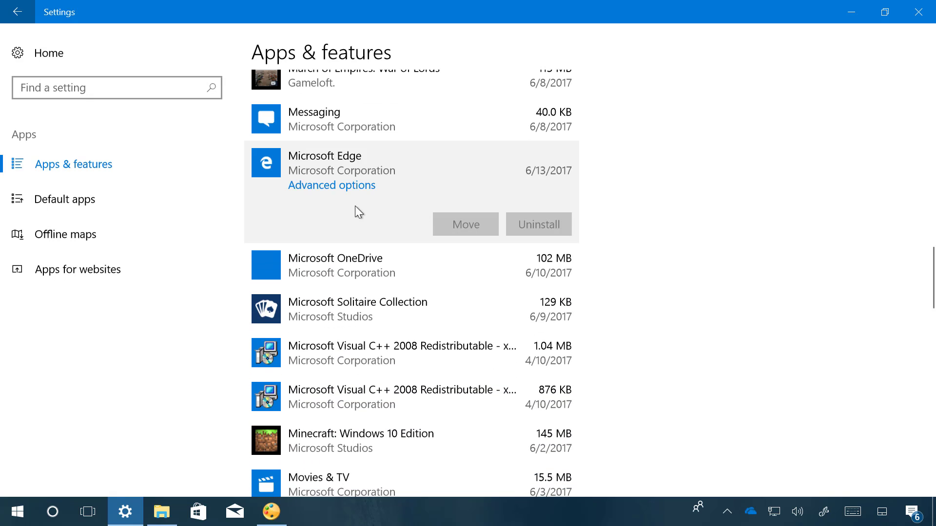
mouse_move(329, 191)
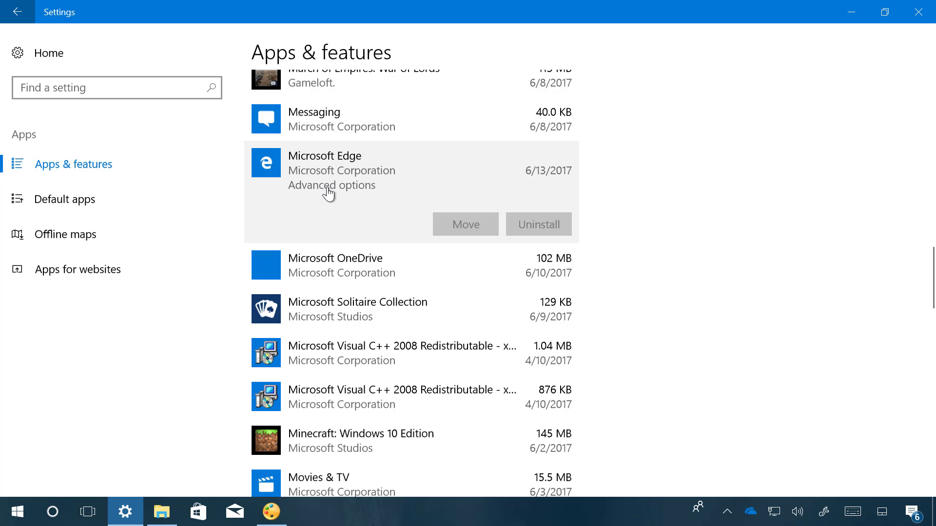
- From Microsoft Edge's Advanced options, run Repair, keeping Edge's data intact
click(332, 185)
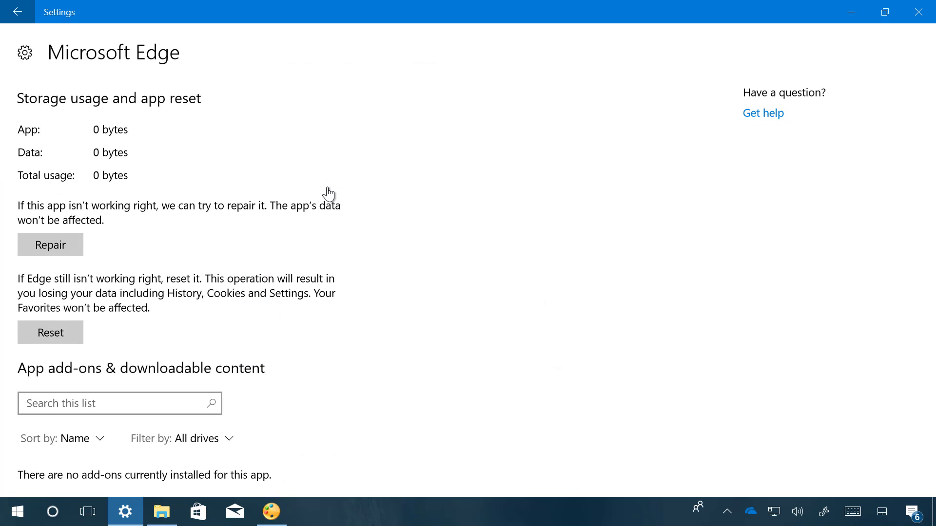
mouse_move(123, 252)
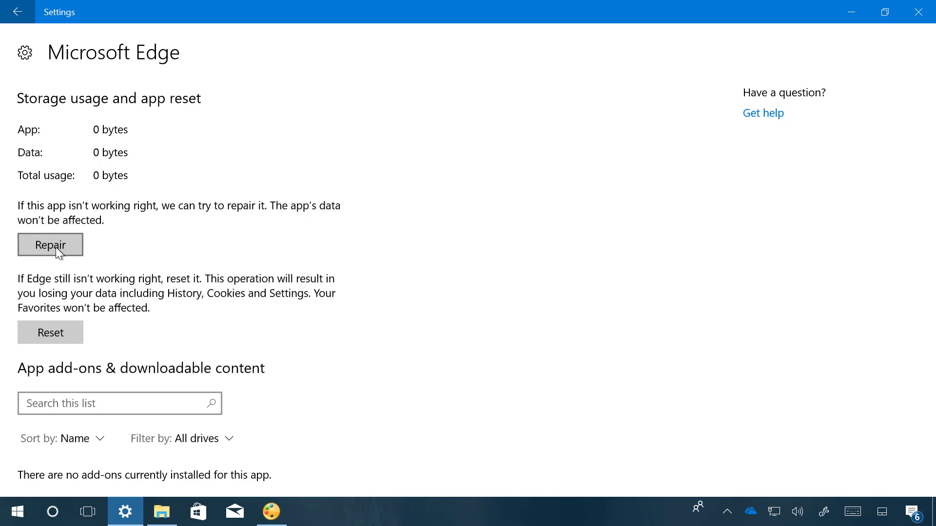
click(51, 245)
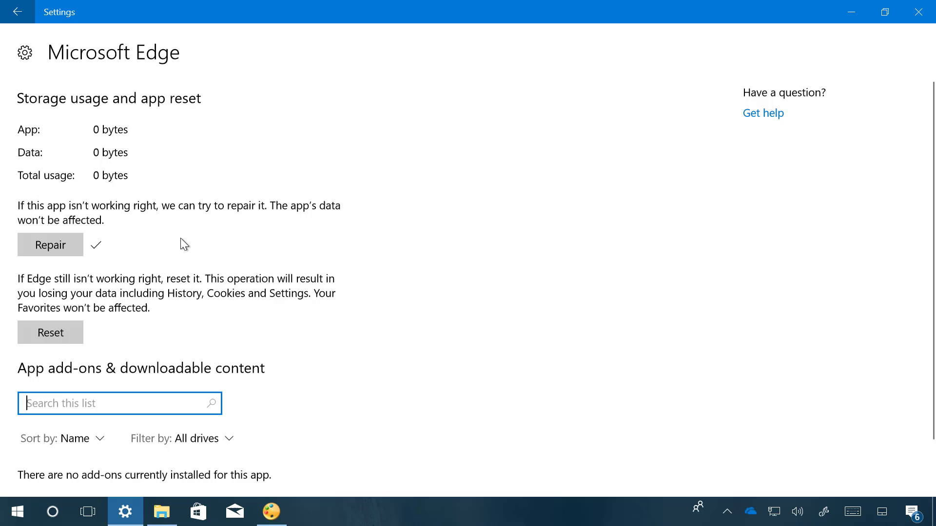
mouse_move(74, 352)
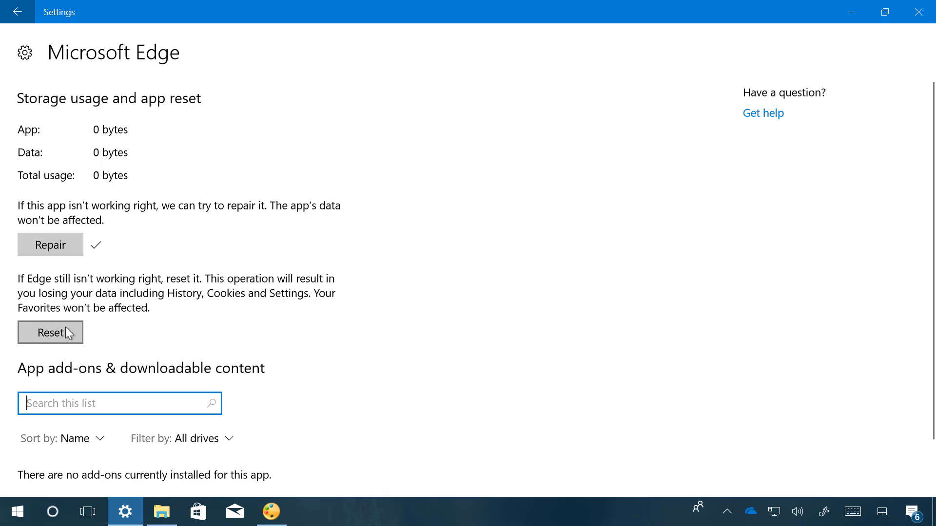
mouse_move(61, 339)
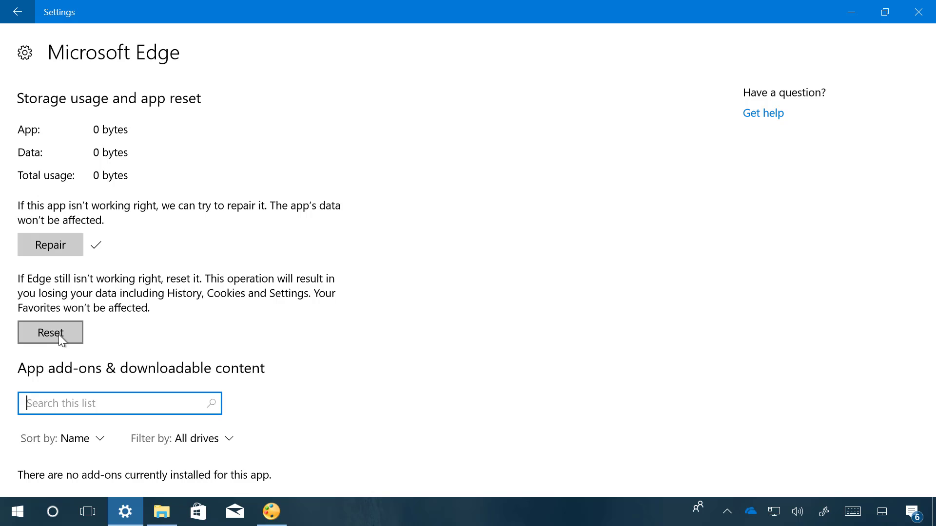
- Reset Microsoft Edge, confirming deletion of its data and preferences
click(50, 332)
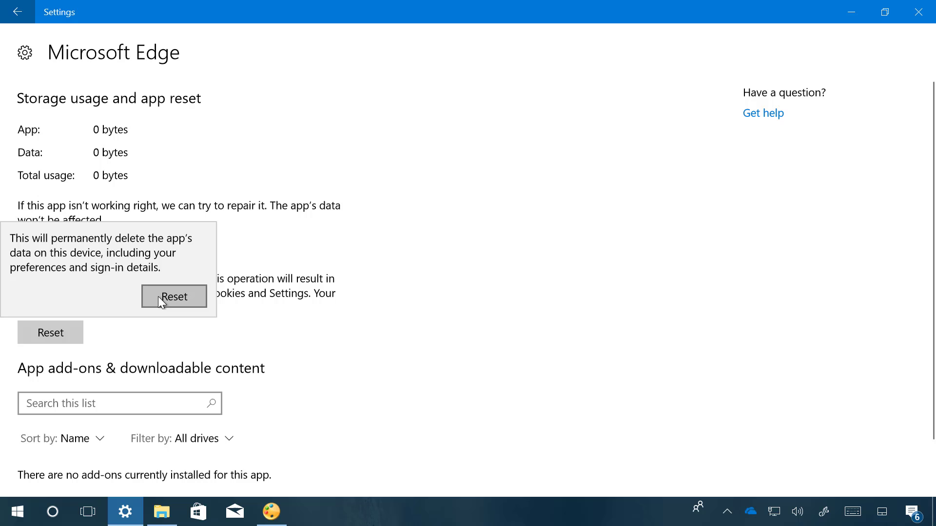
click(174, 297)
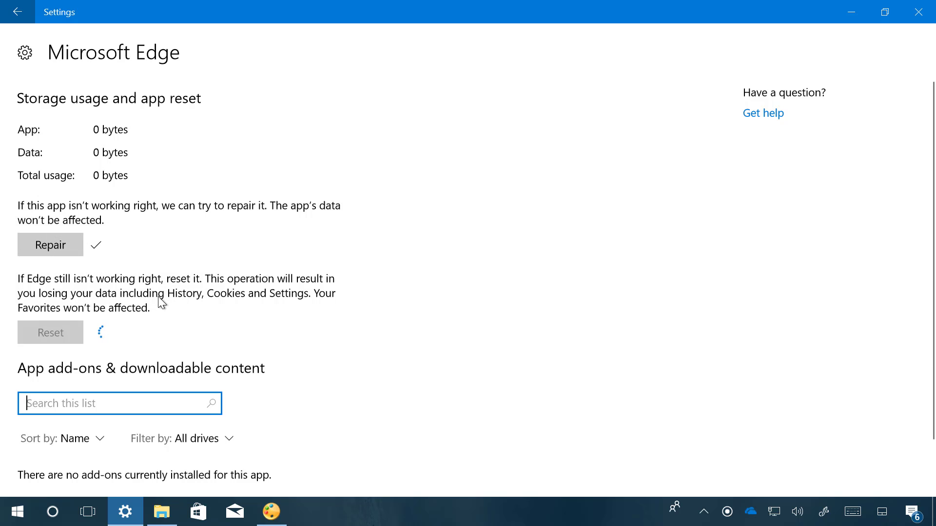
click(50, 333)
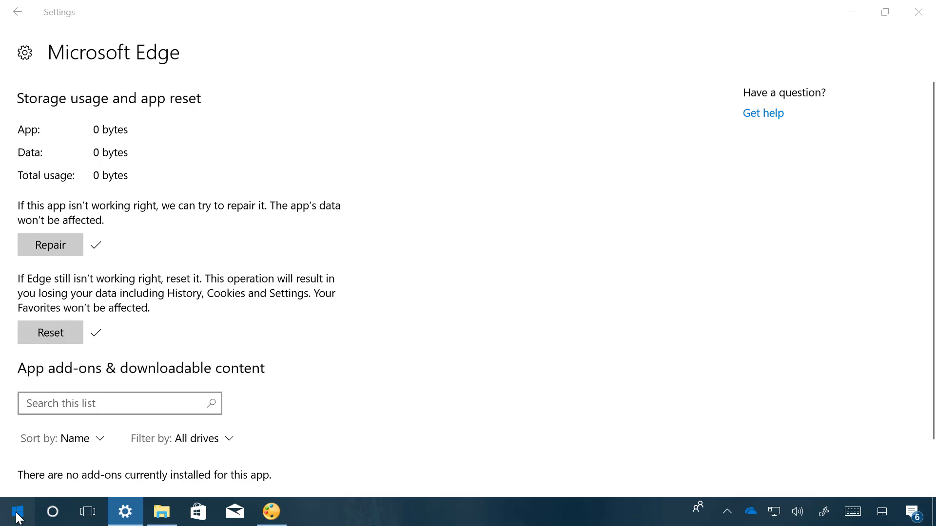
- Launch Microsoft Edge from the Start menu so it shows the Edge Tips first-run page
click(16, 511)
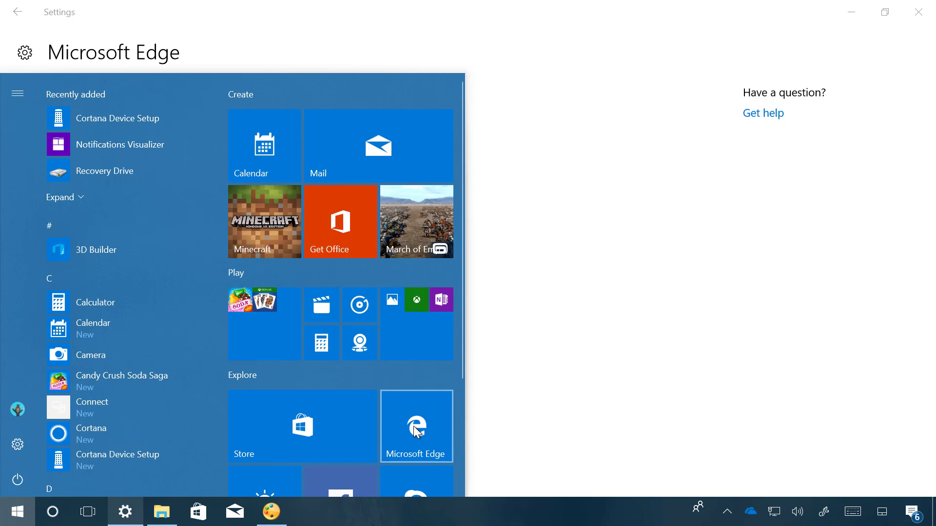
click(416, 425)
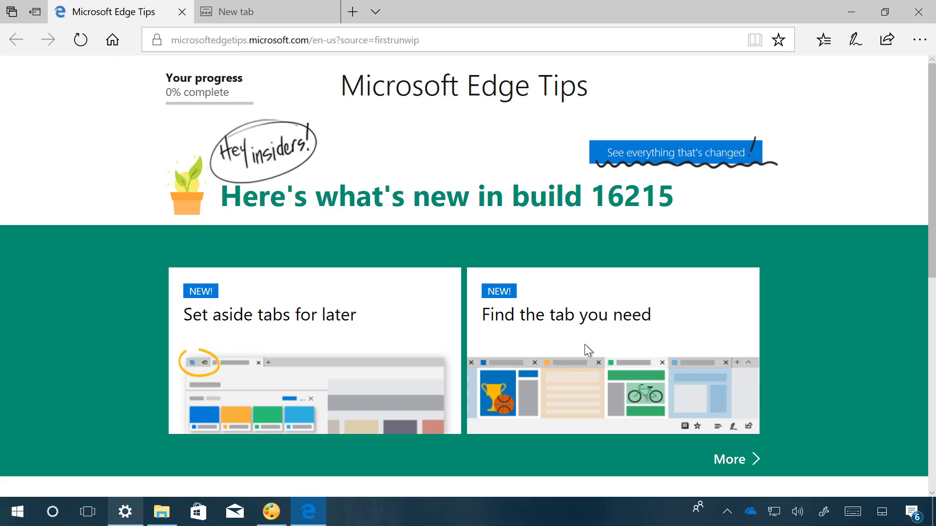
mouse_move(807, 74)
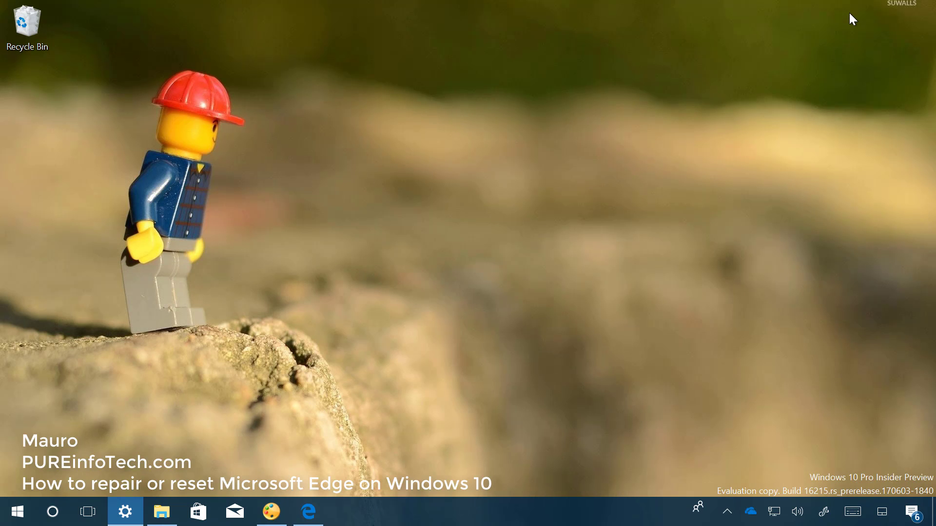
mouse_move(456, 144)
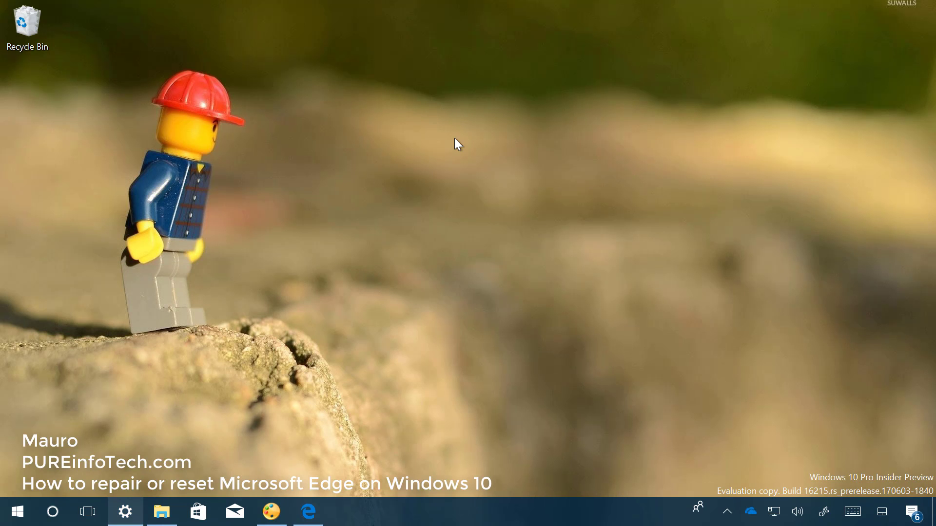